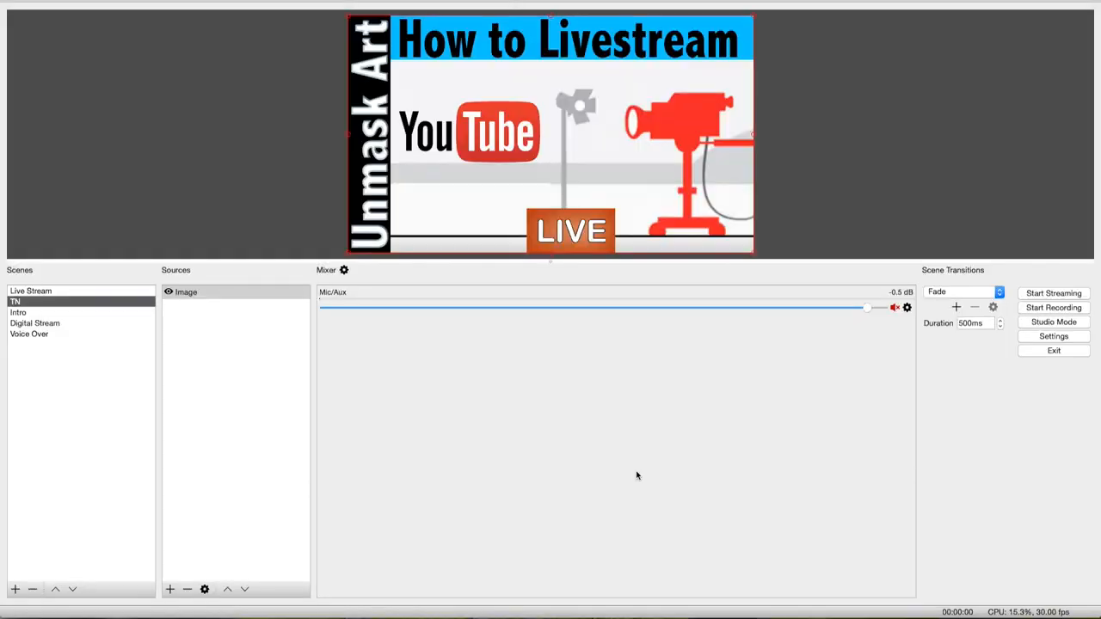
mouse_move(623, 475)
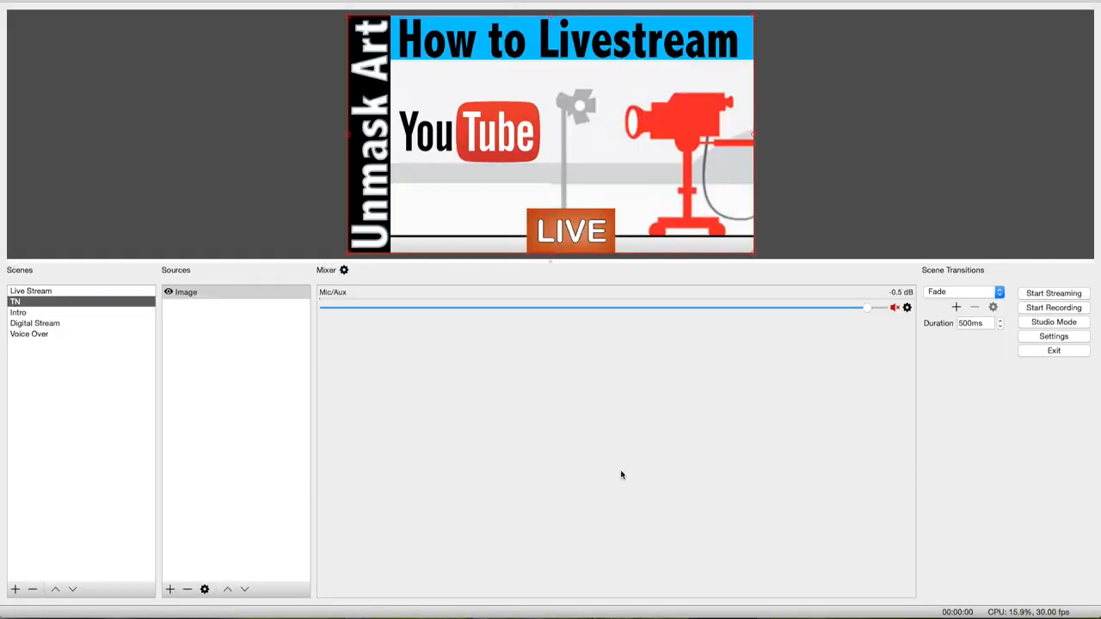
mouse_move(256, 289)
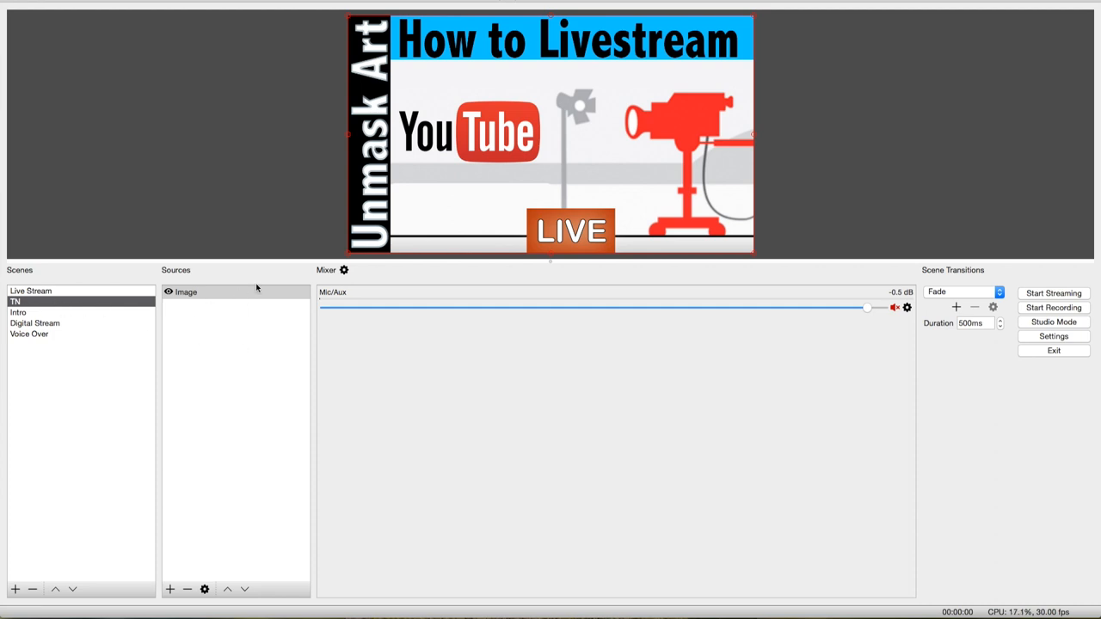
mouse_move(251, 289)
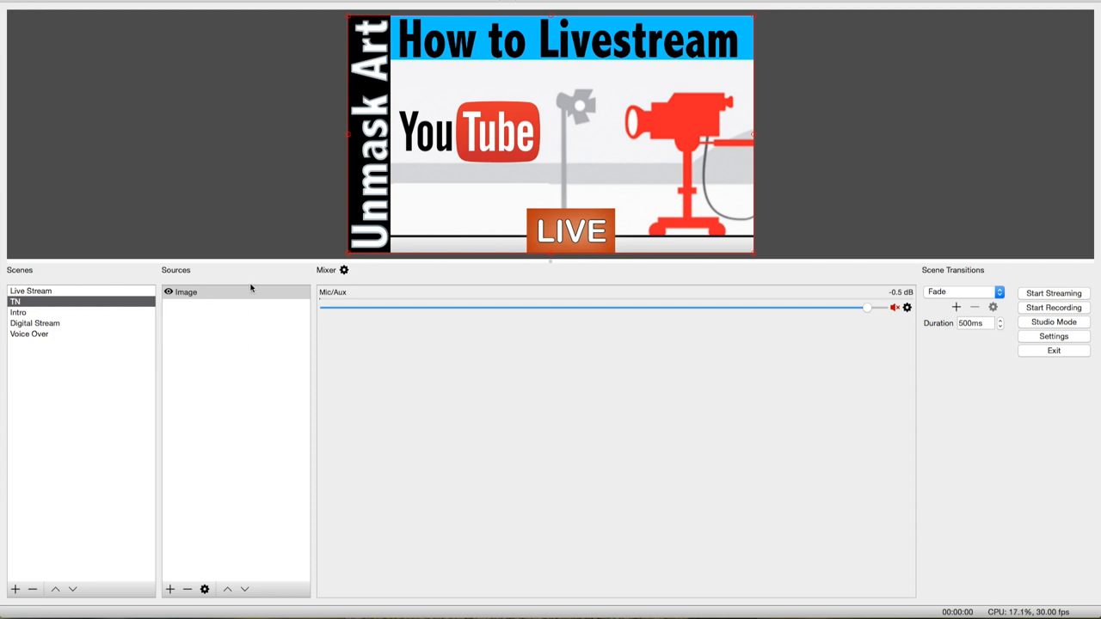
mouse_move(248, 328)
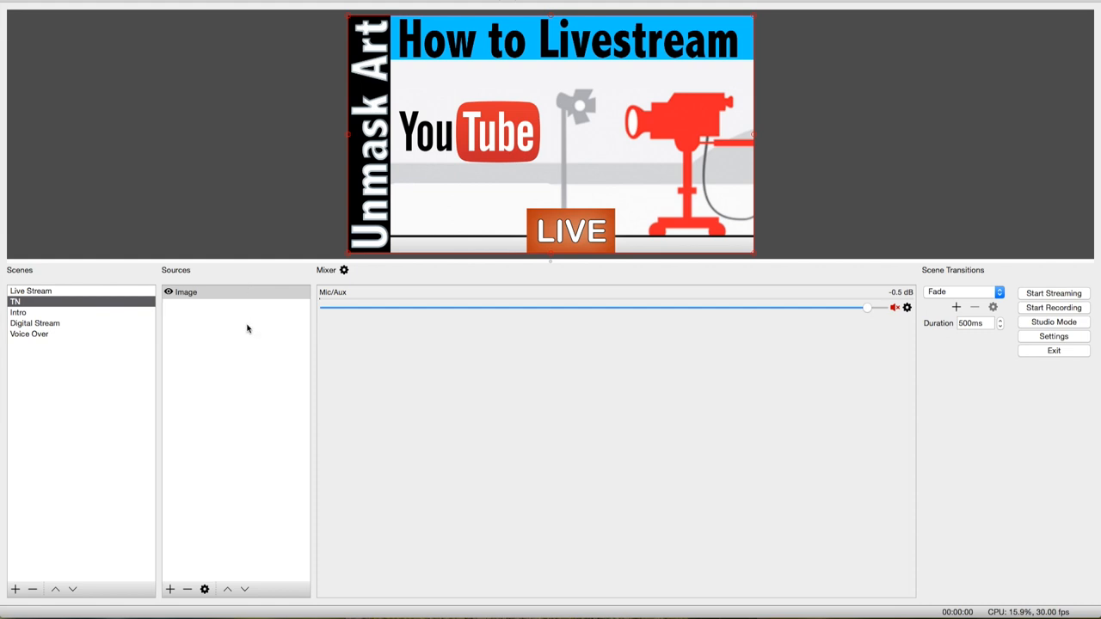
mouse_move(37, 301)
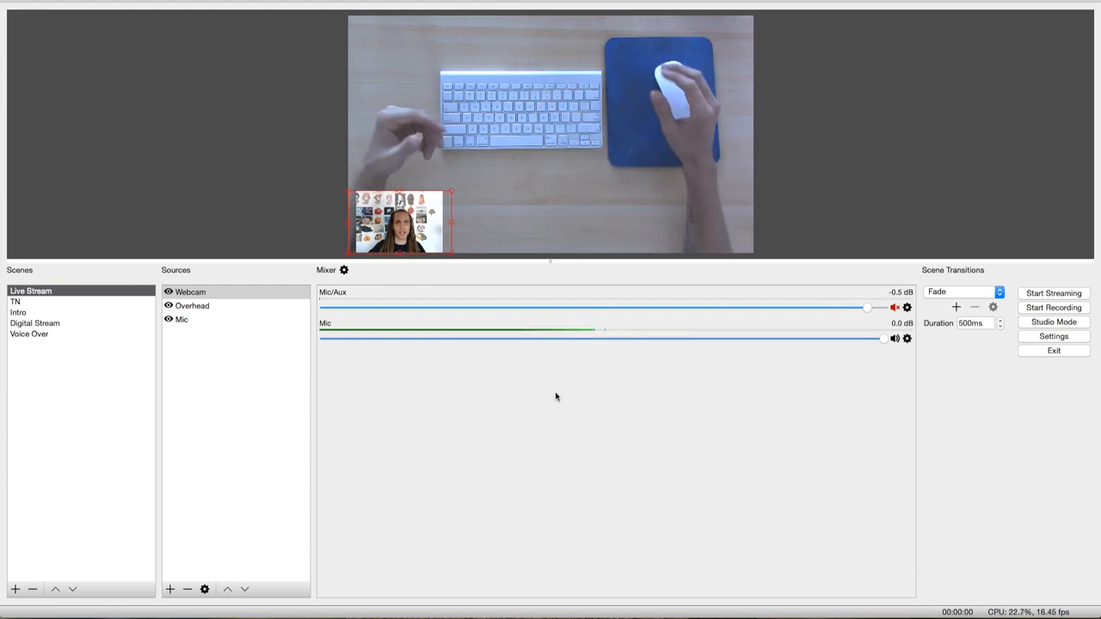
Position the webcam inset in the lower-left corner over the full-frame overhead camera.
drag(399, 221, 514, 196)
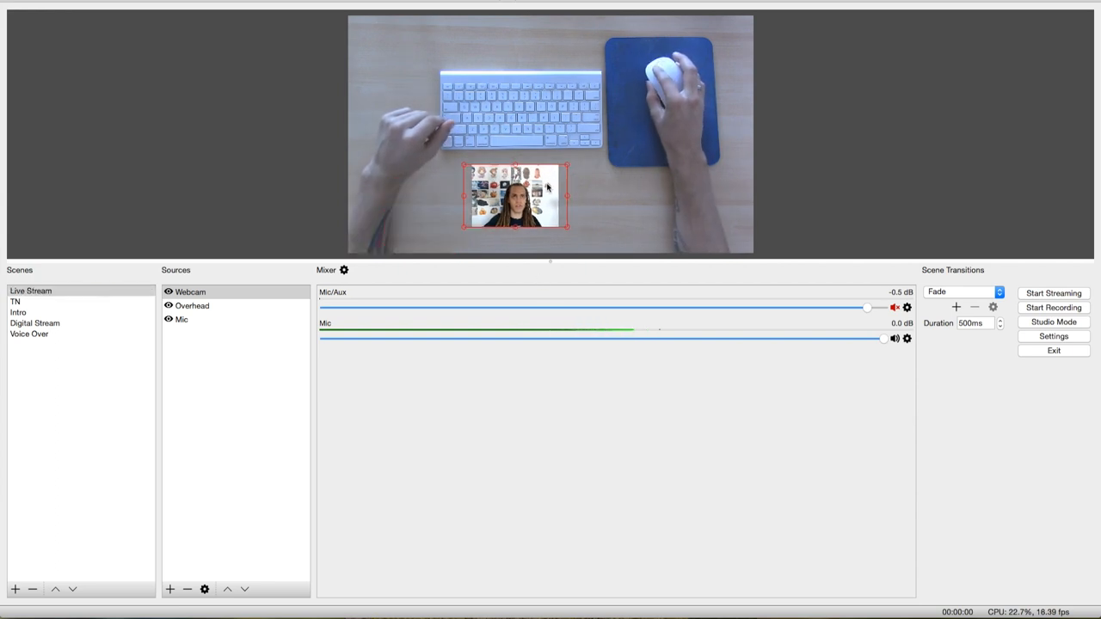
drag(515, 198, 399, 221)
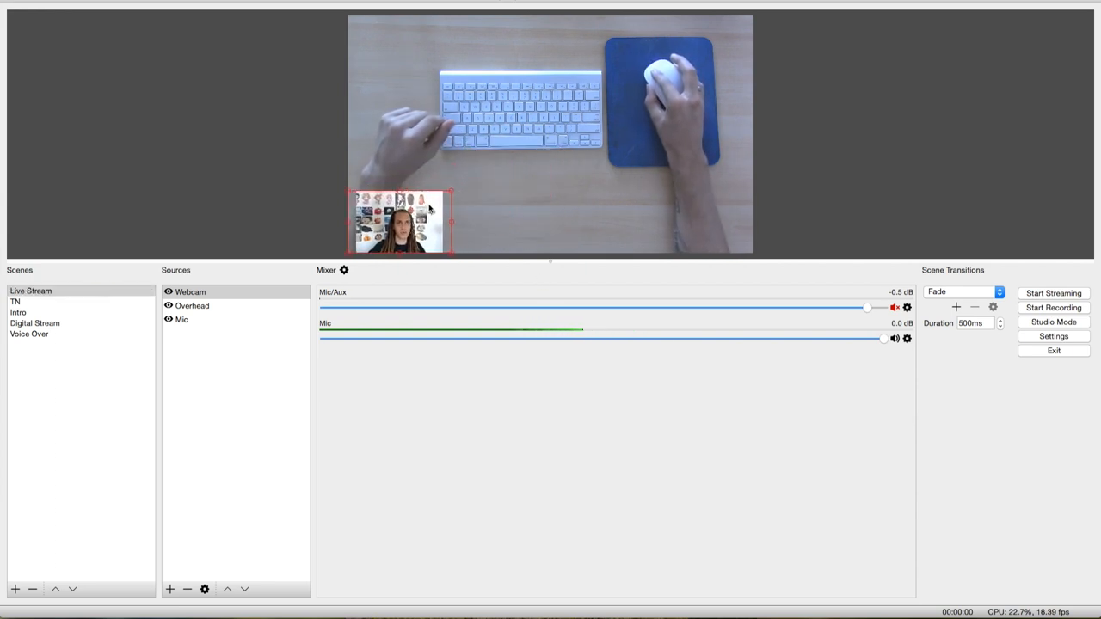
mouse_move(592, 444)
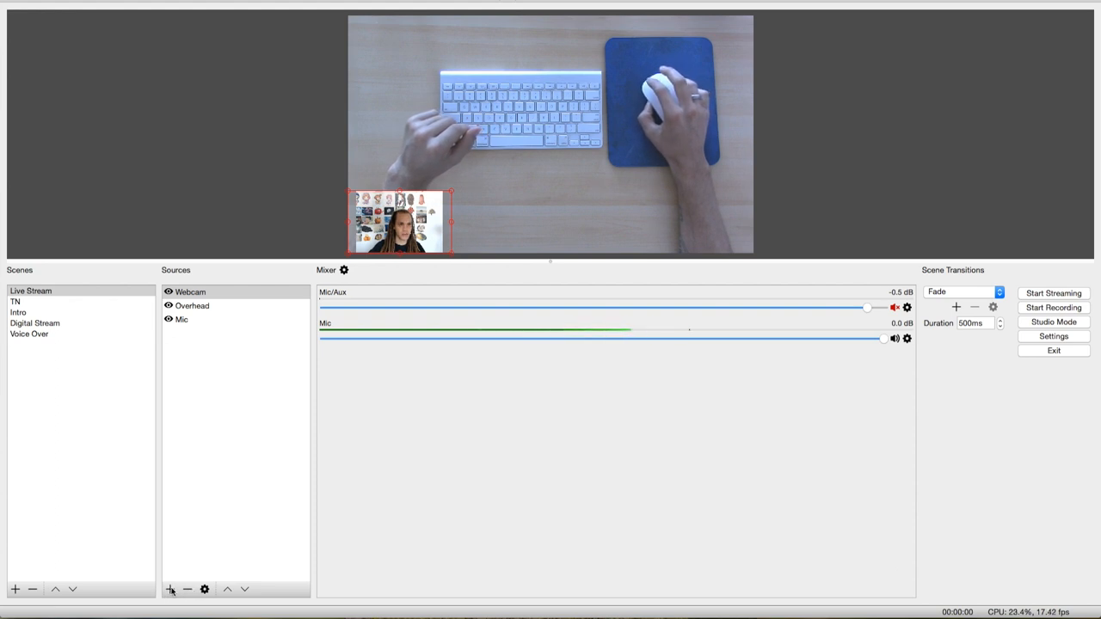
click(170, 588)
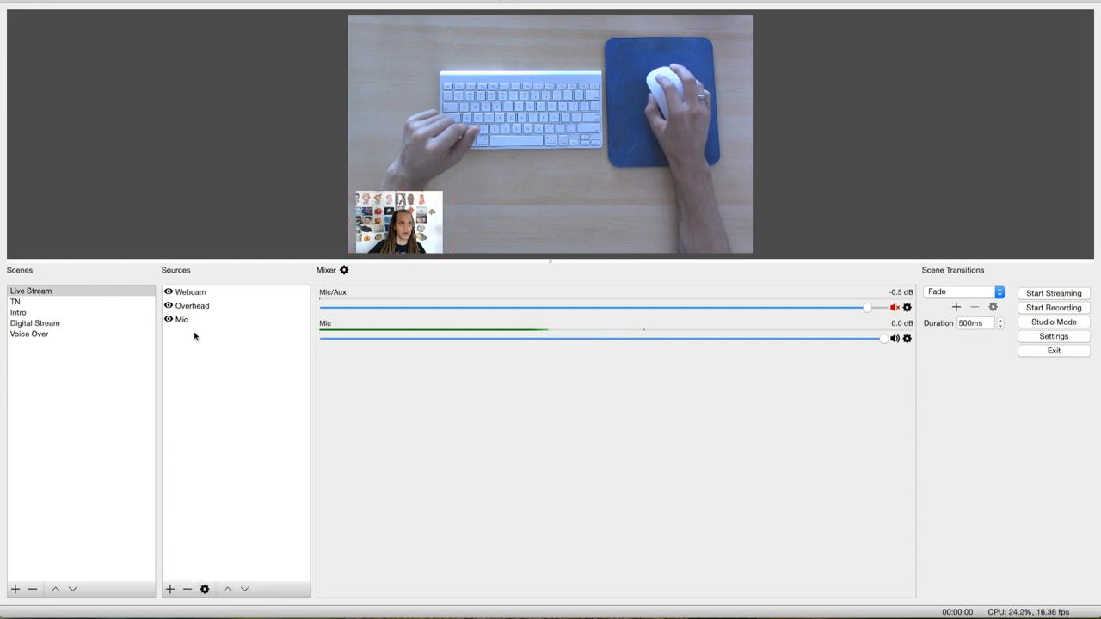
mouse_move(244, 396)
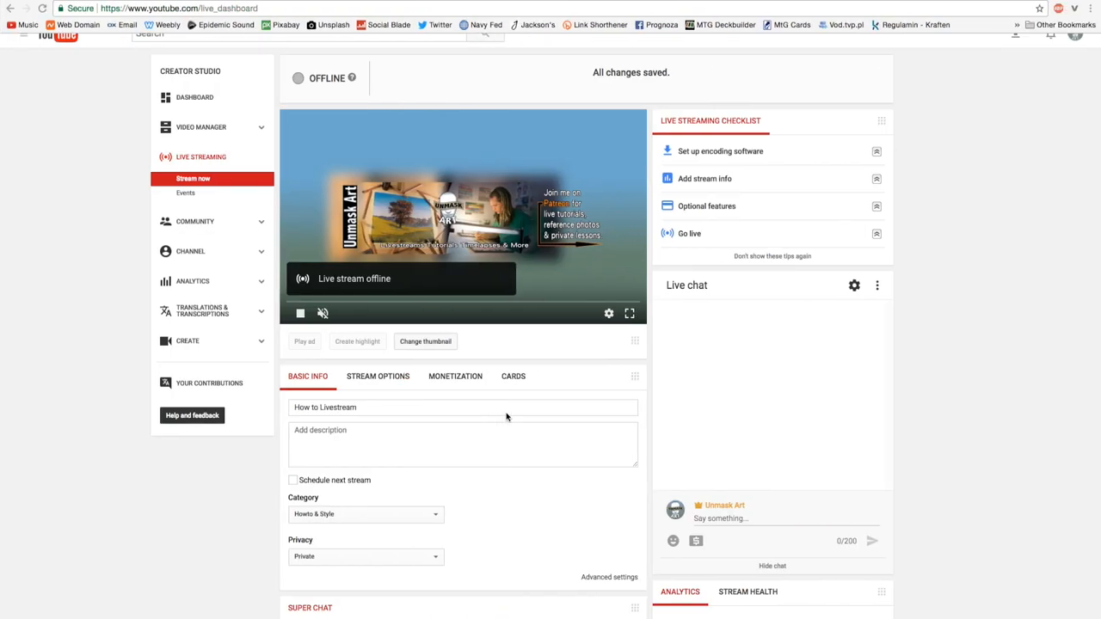
Scroll the Live Dashboard down to the Encoder Setup server URL and stream key.
click(463, 406)
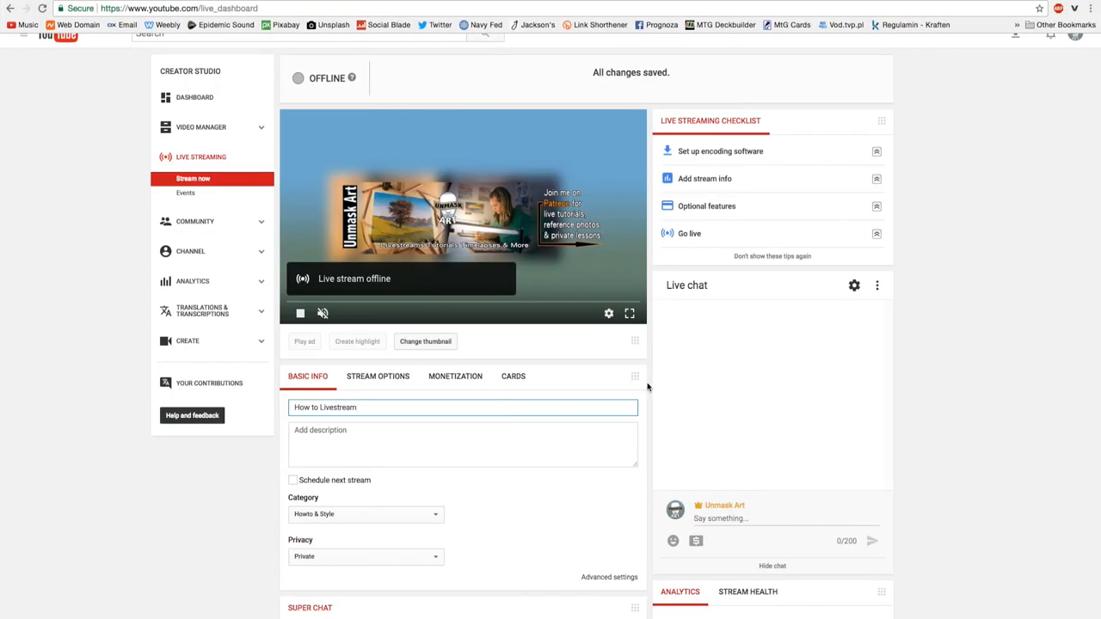
scroll(down, 3)
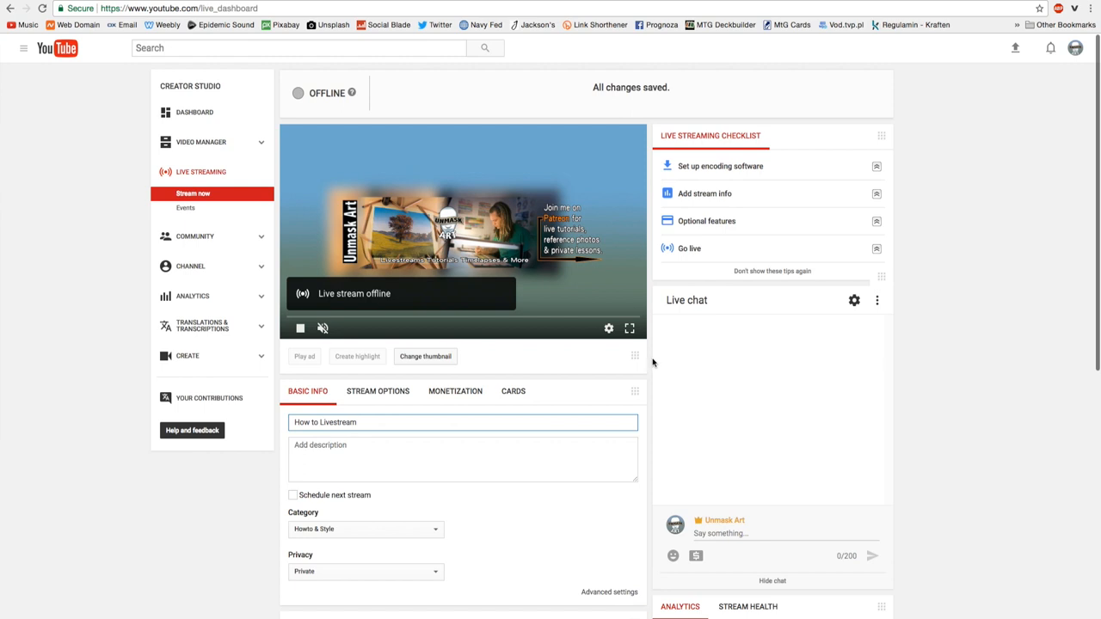
scroll(down, 3)
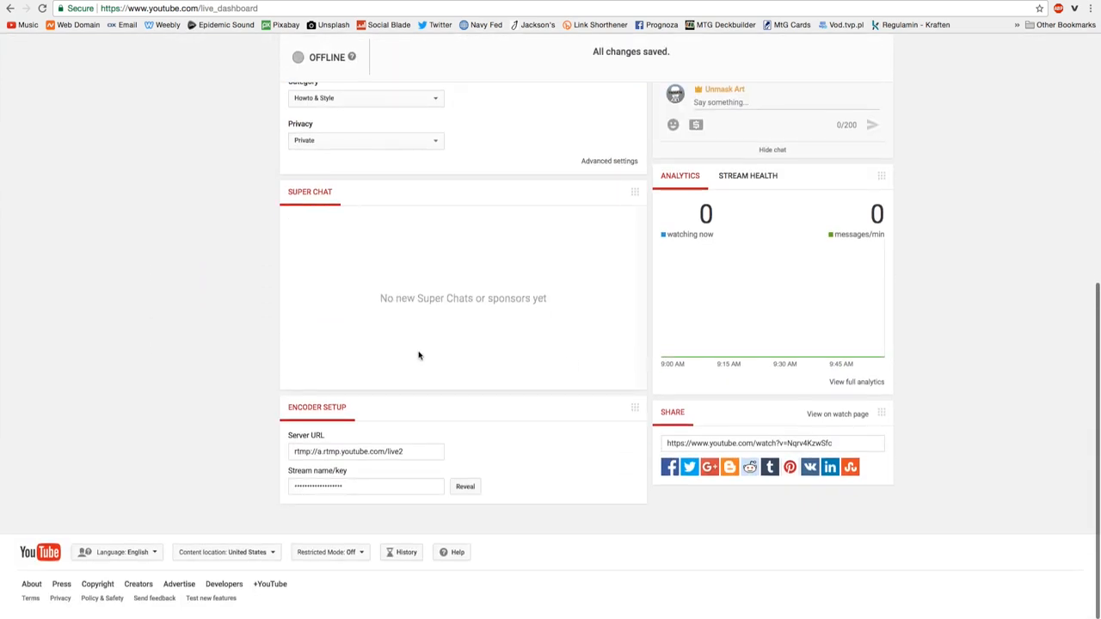
mouse_move(323, 478)
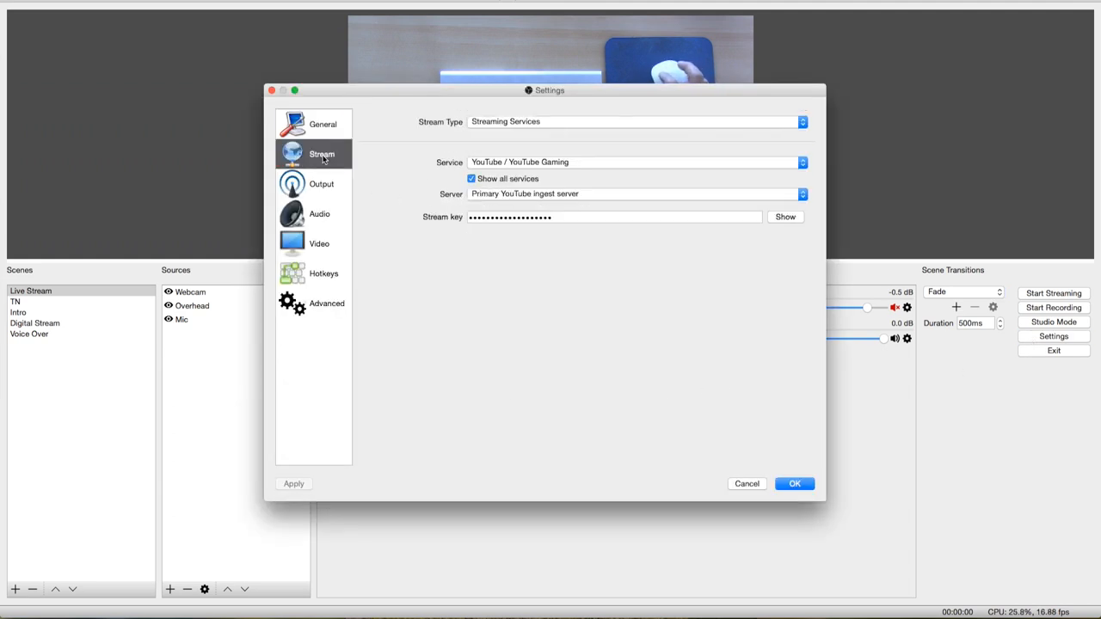
mouse_move(432, 222)
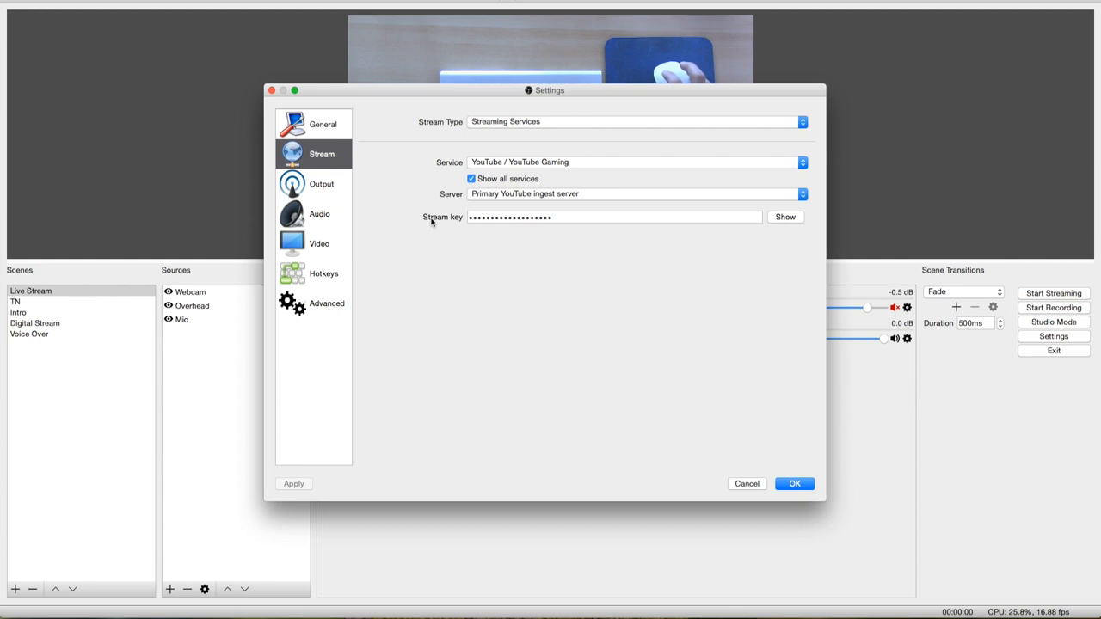
mouse_move(474, 217)
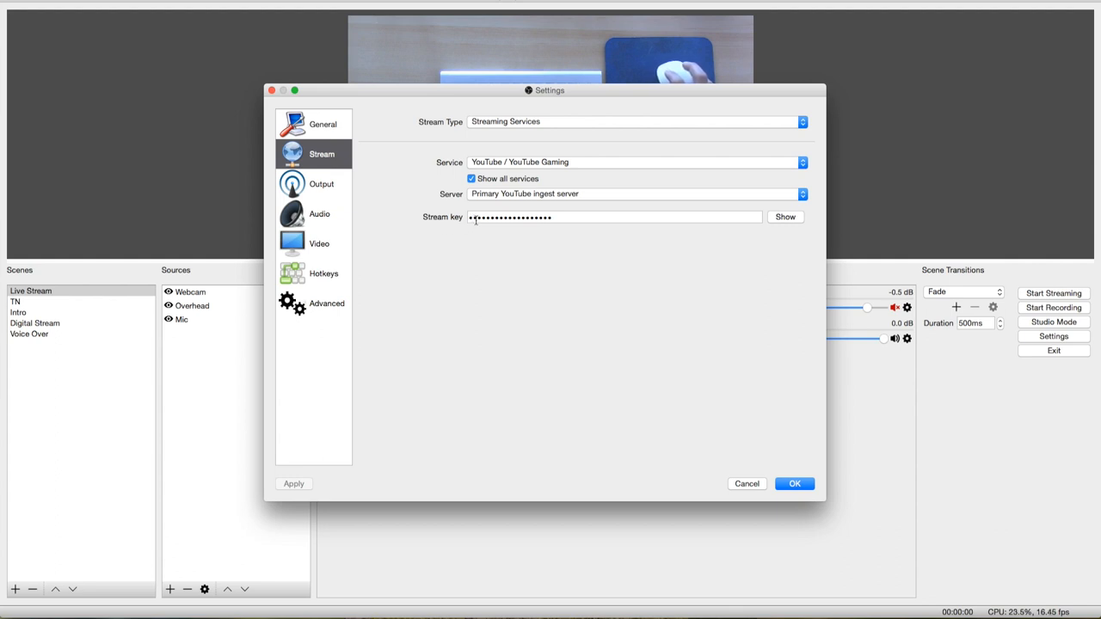
Enter the YouTube stream key in OBS's Stream settings and confirm.
click(614, 217)
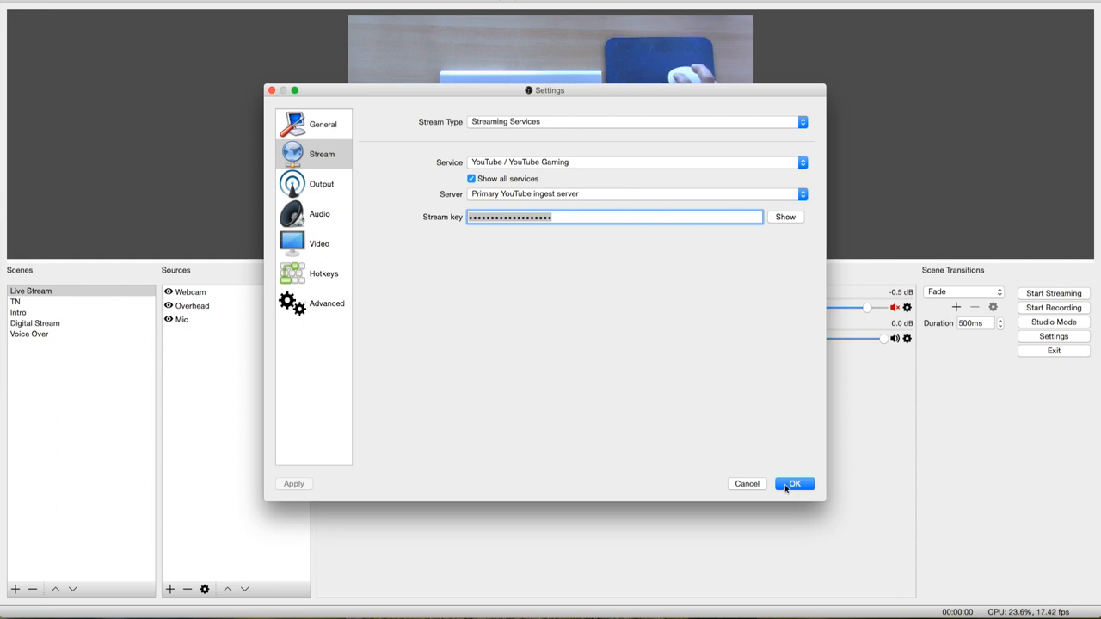
click(792, 483)
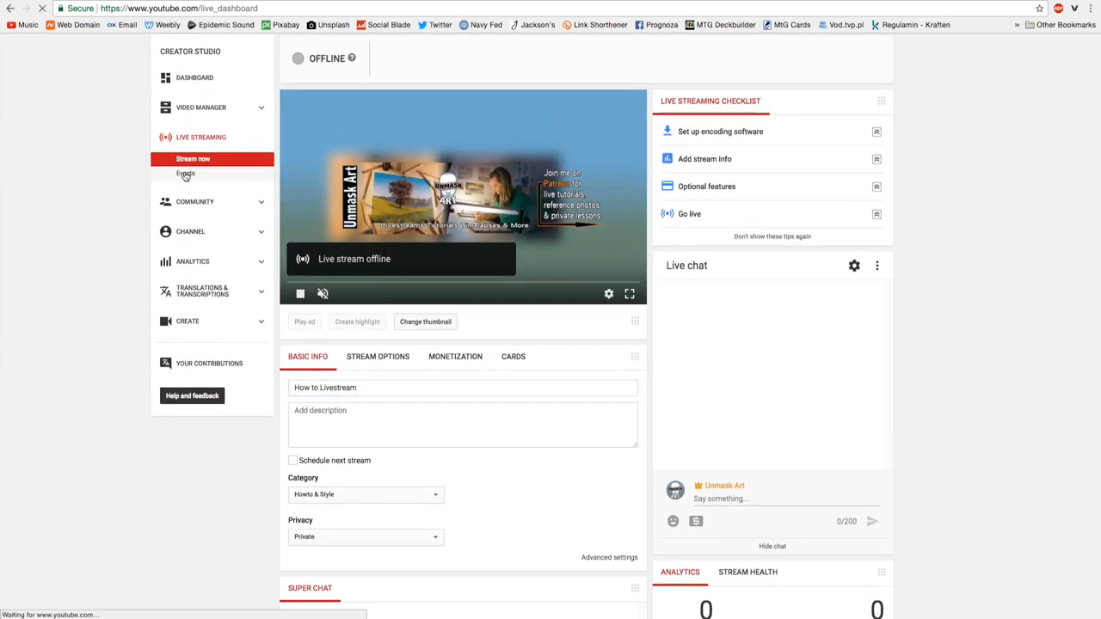
Create a new live event titled 'eerfege'.
click(186, 172)
text(f)
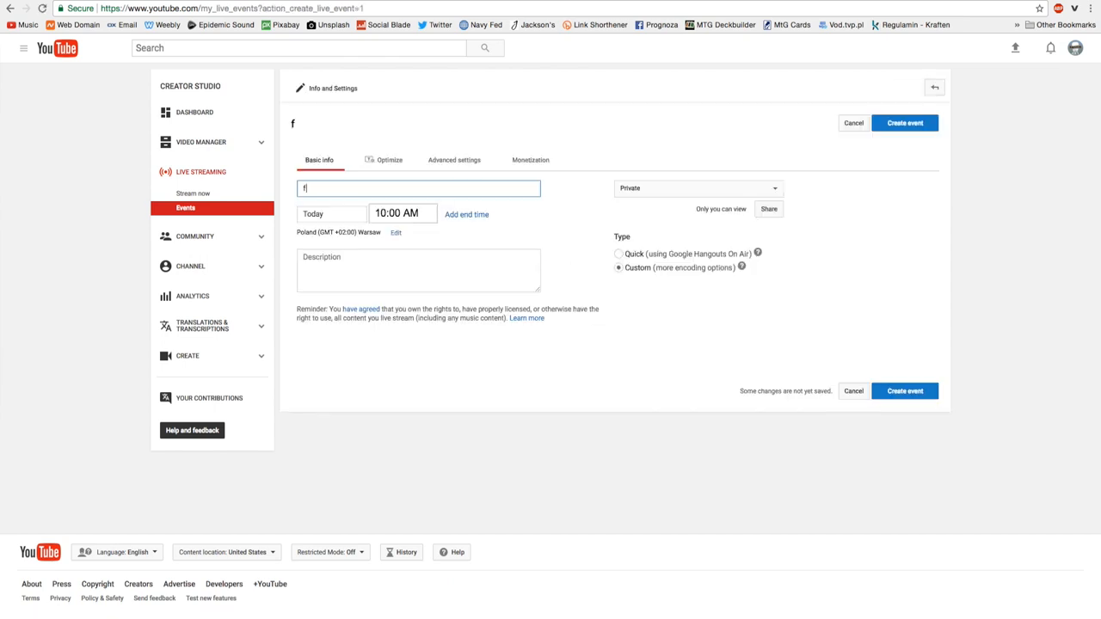
text(eerfege)
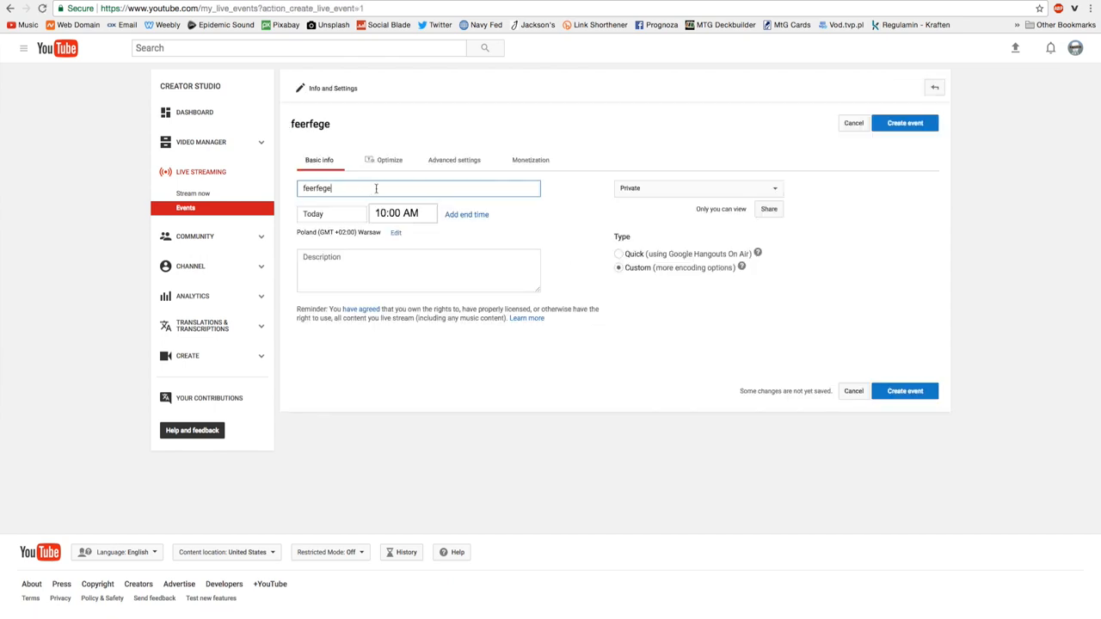
click(905, 122)
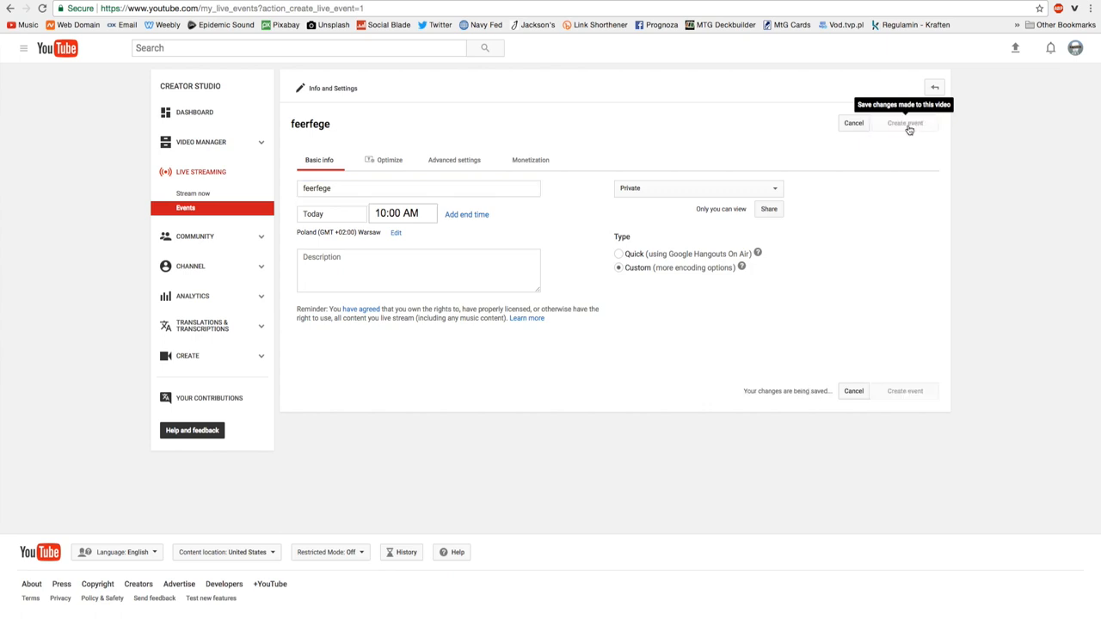
click(905, 124)
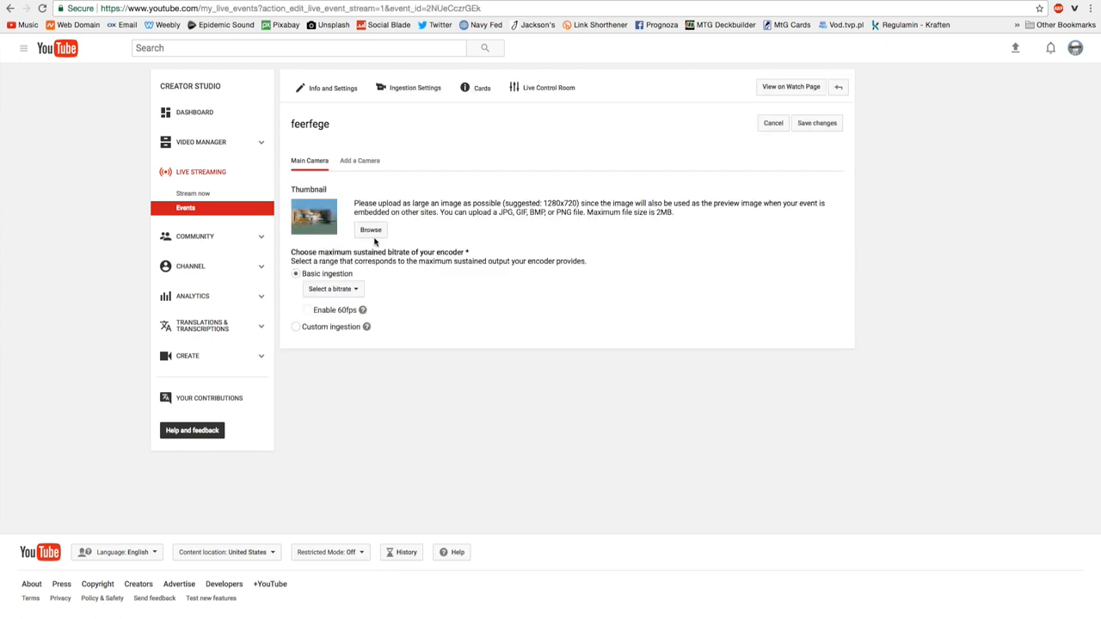
click(815, 122)
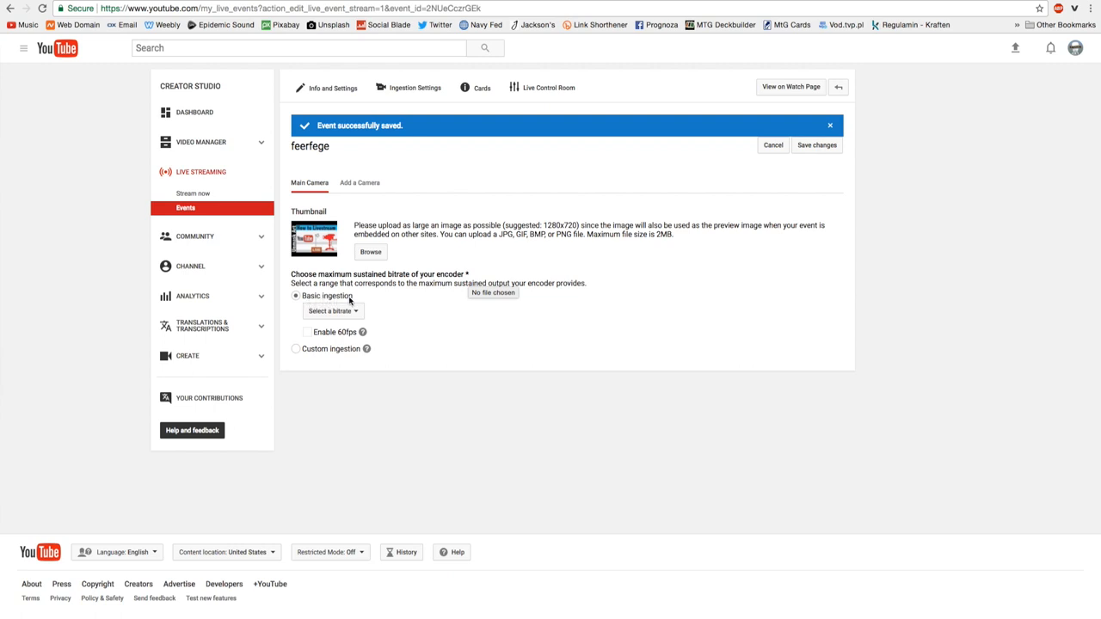
Set the maximum sustained bitrate to 1500–4000 Kbps (720p) and reveal the encoder setup.
click(332, 310)
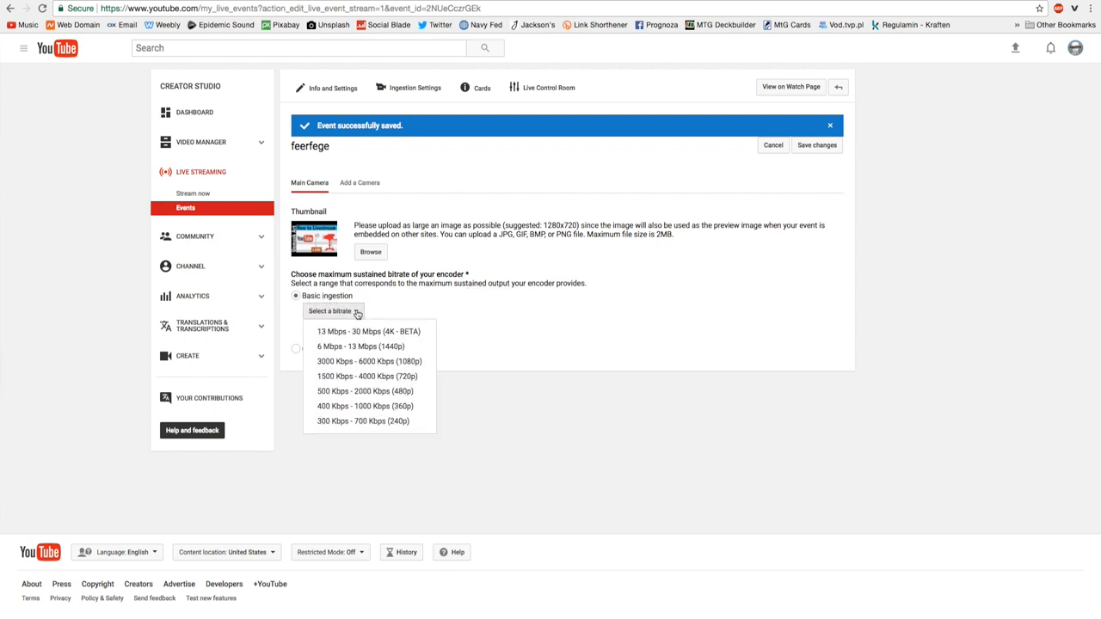
mouse_move(368, 376)
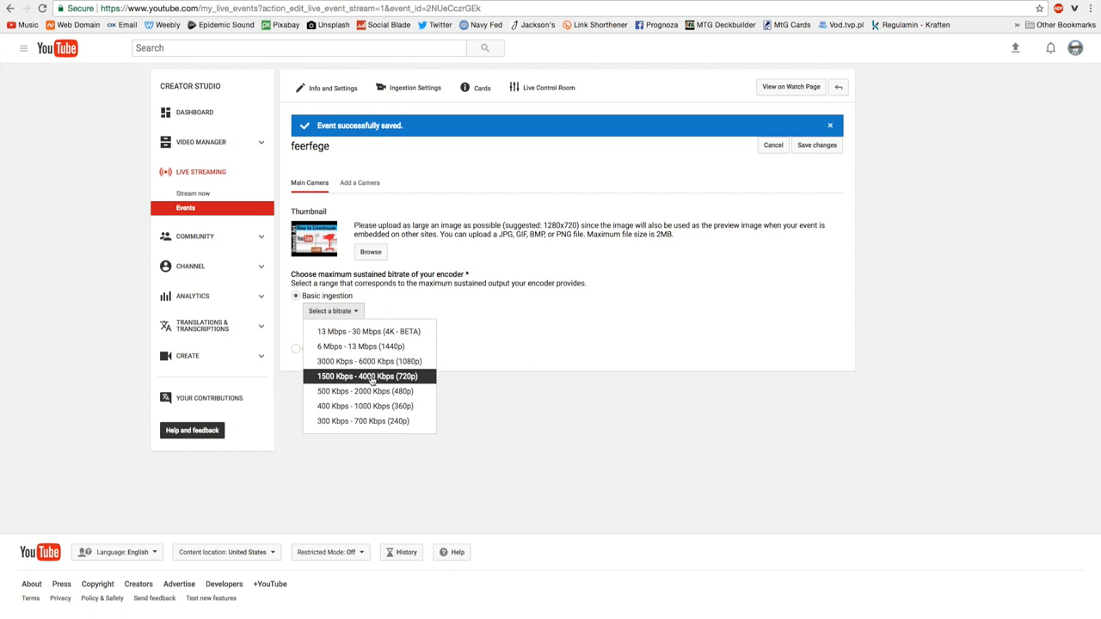
click(369, 376)
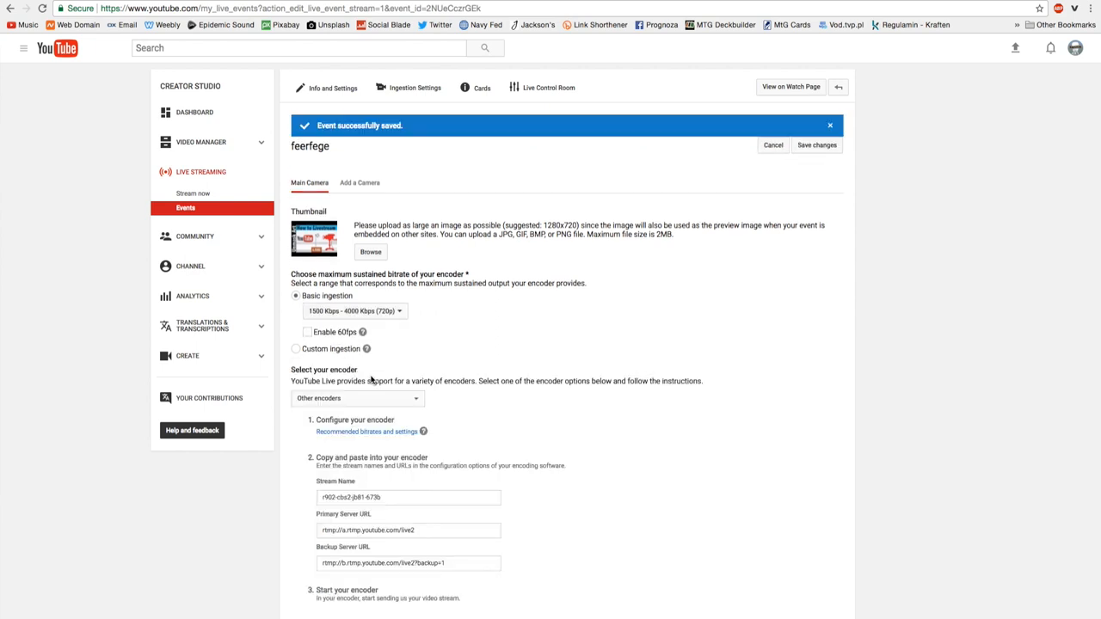
scroll(down, 3)
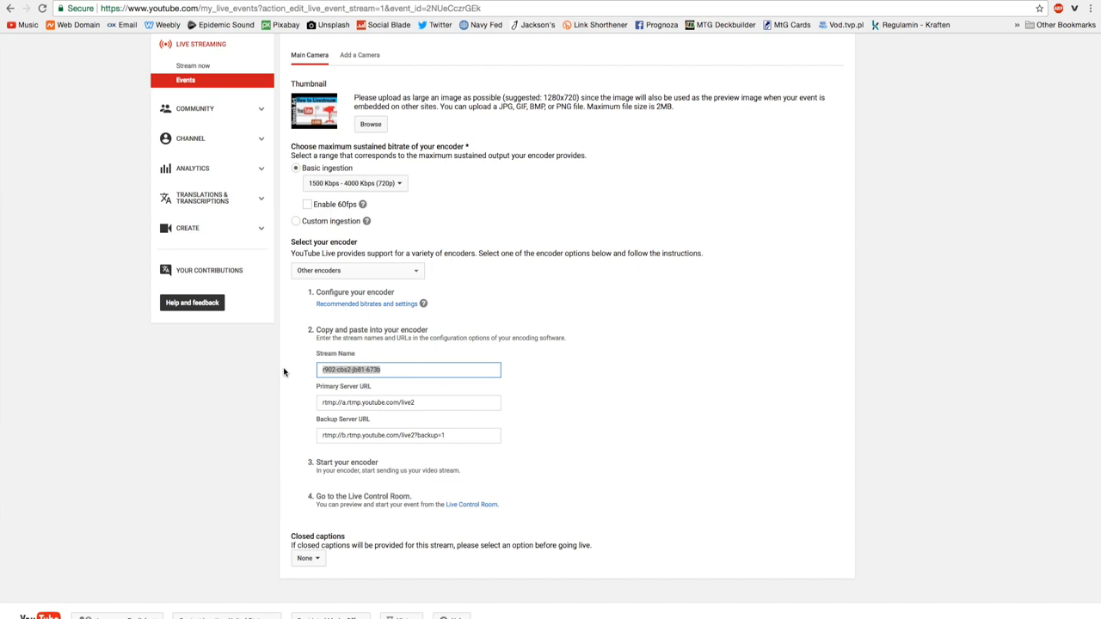
mouse_move(733, 282)
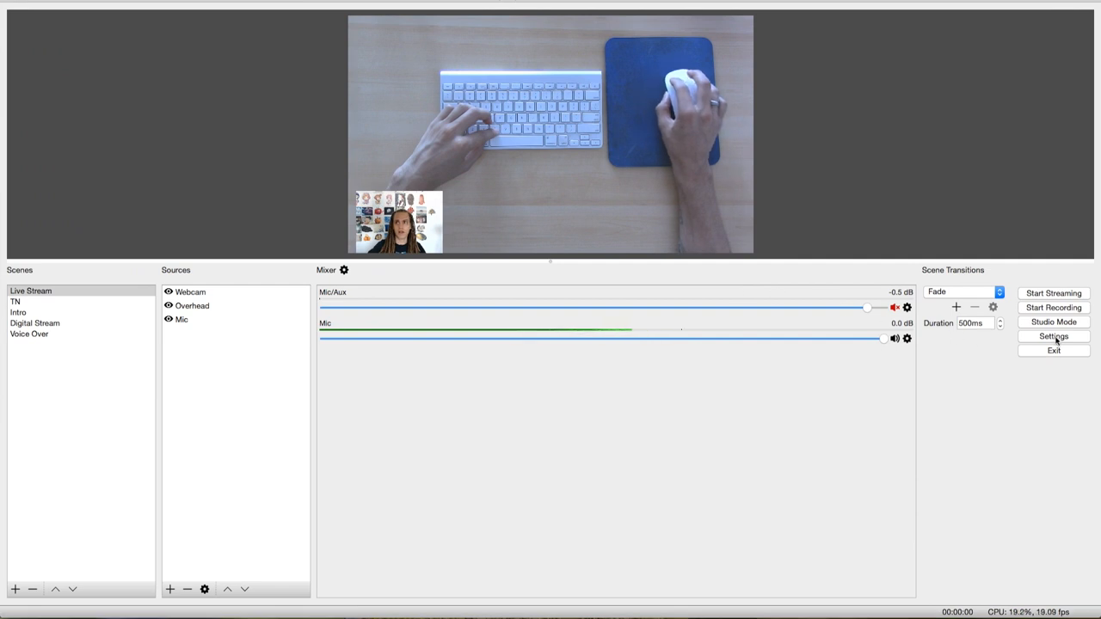
click(1053, 336)
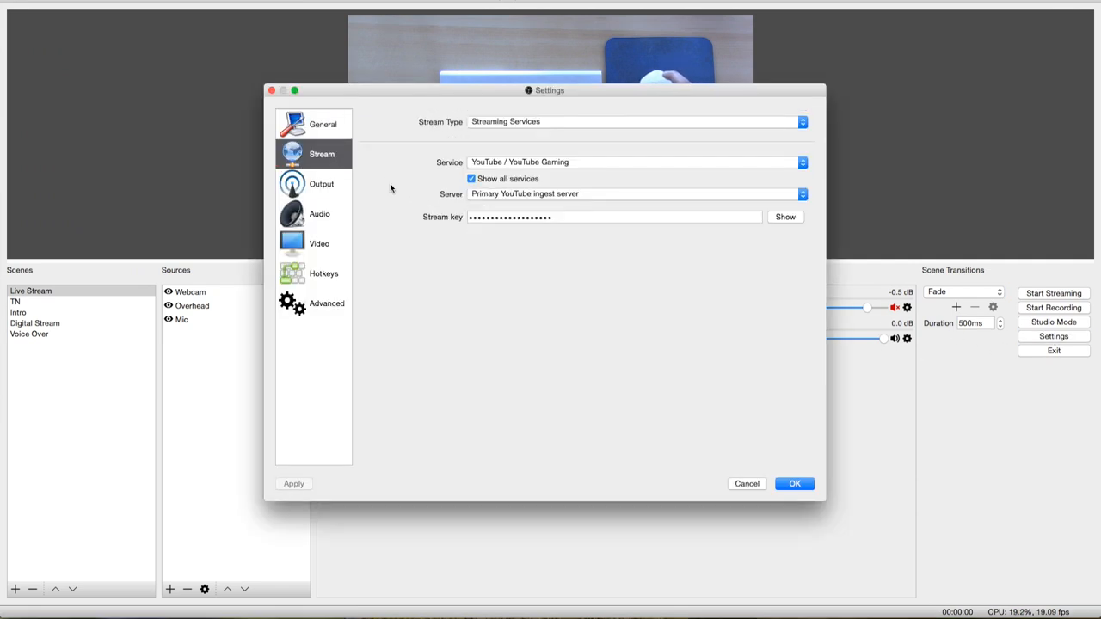
click(613, 217)
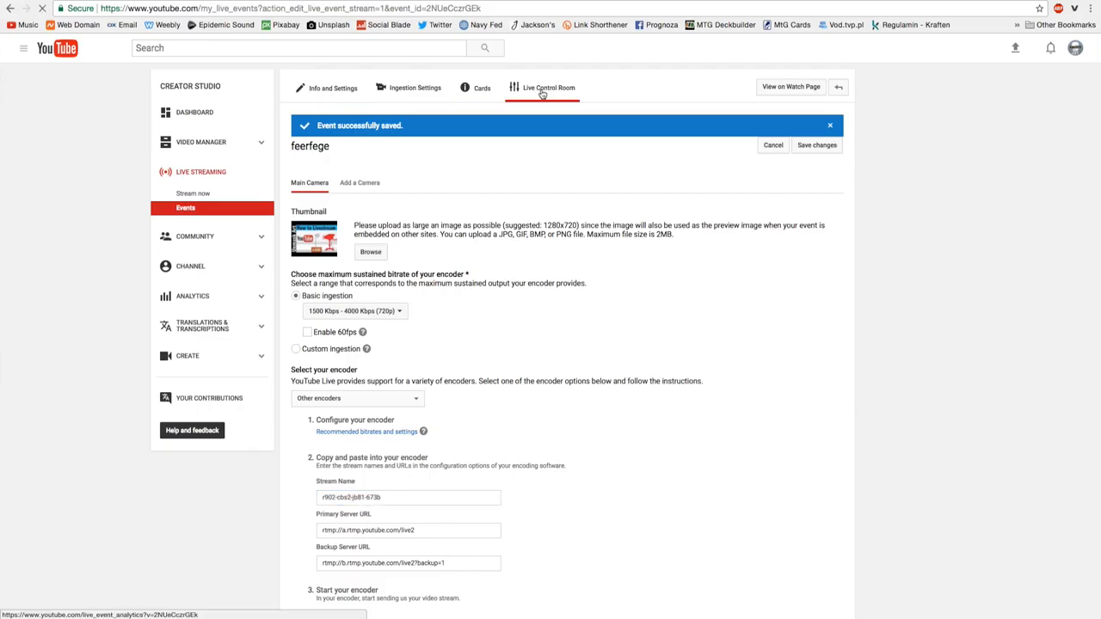
click(542, 86)
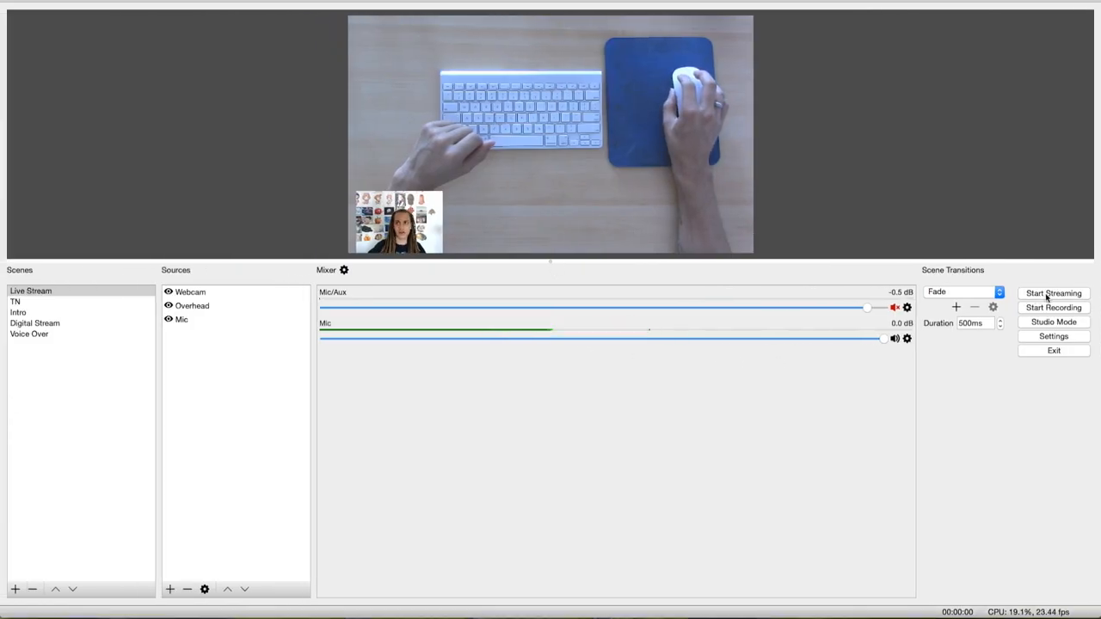
Start streaming from OBS to YouTube.
click(1053, 292)
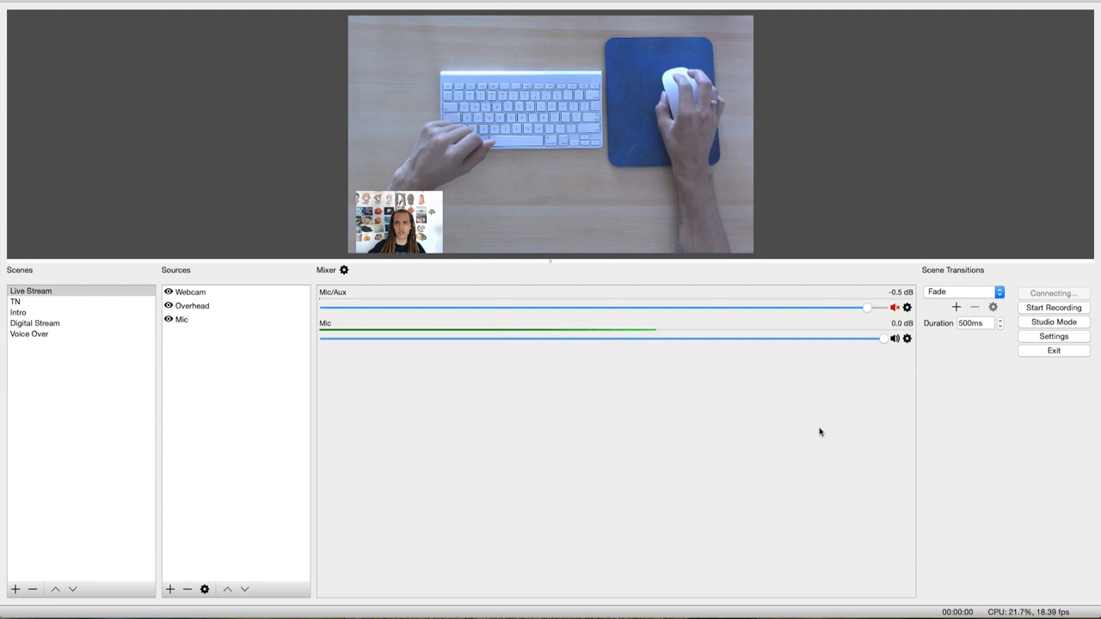
click(1053, 293)
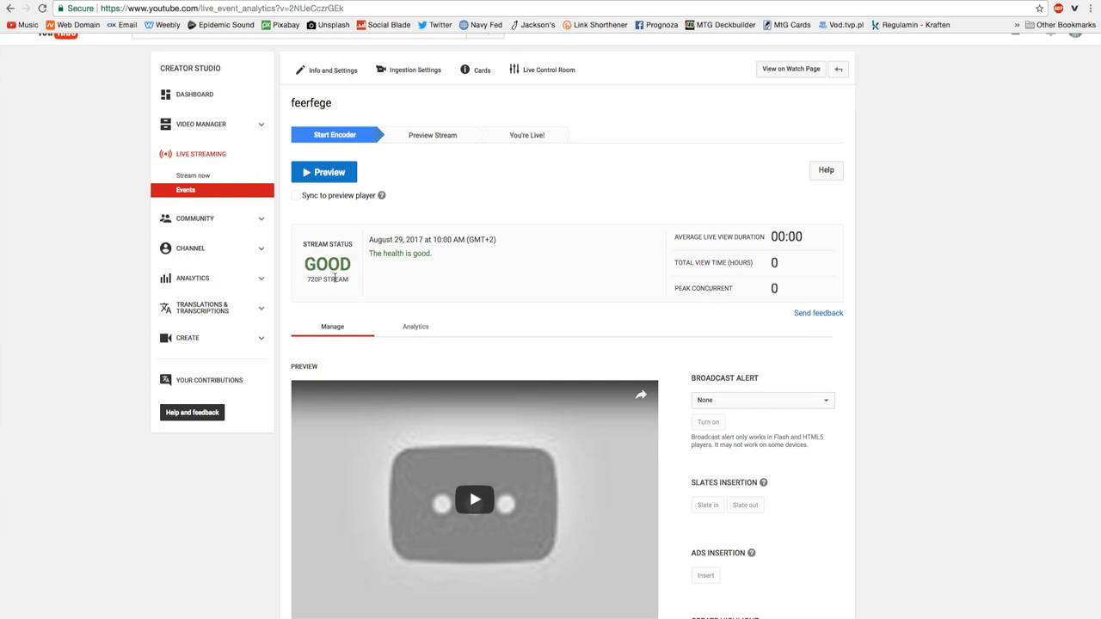
mouse_move(465, 224)
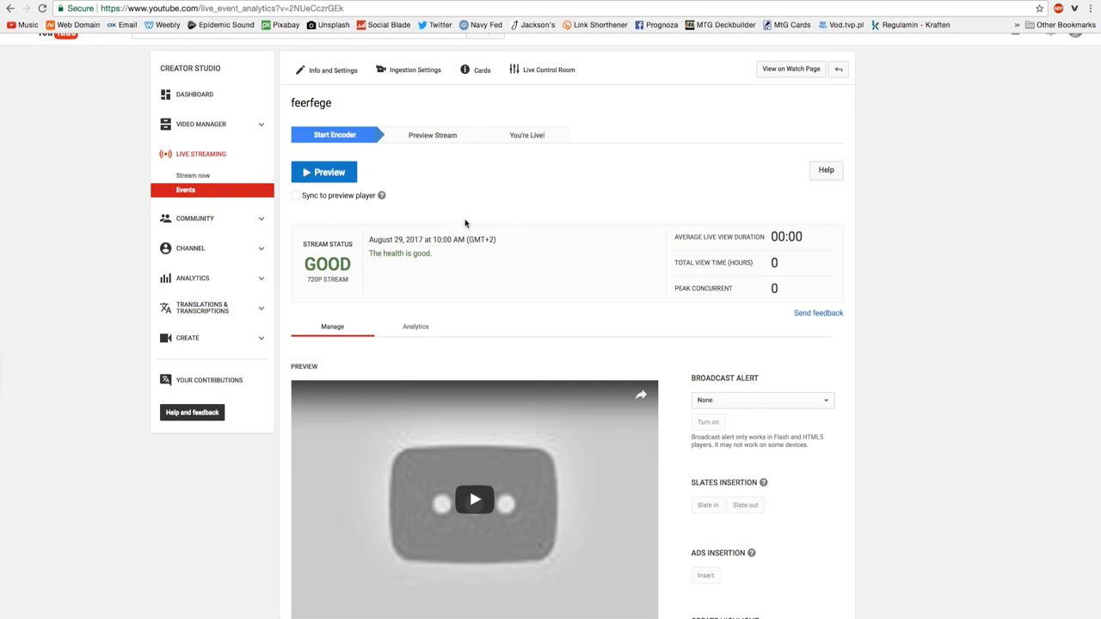
mouse_move(323, 172)
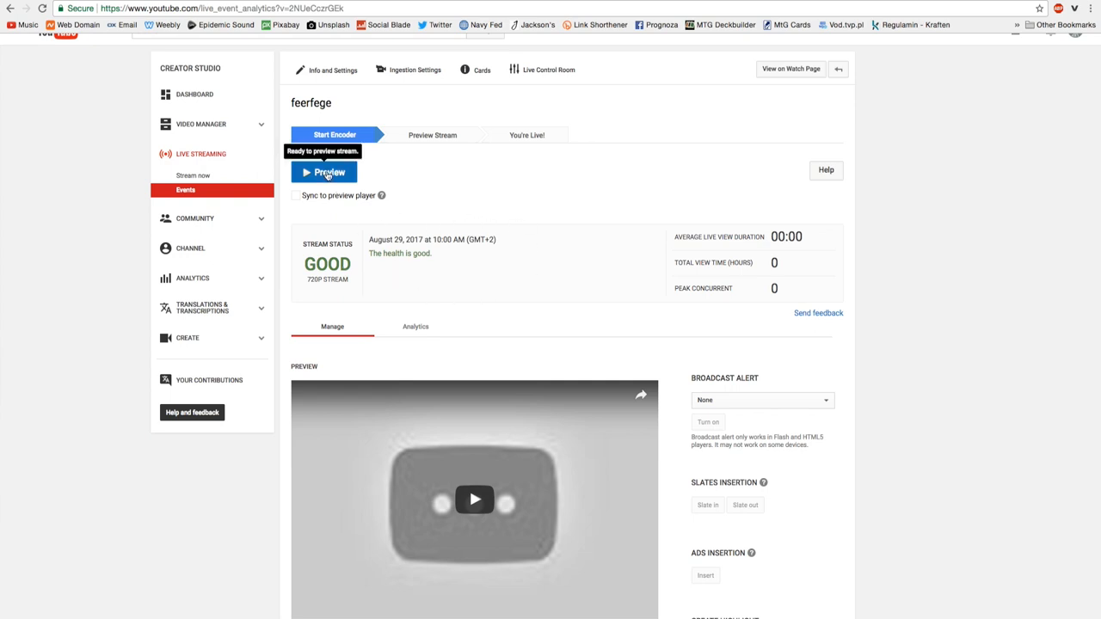
Preview the incoming stream in the Live Control Room and confirm.
scroll(down, 3)
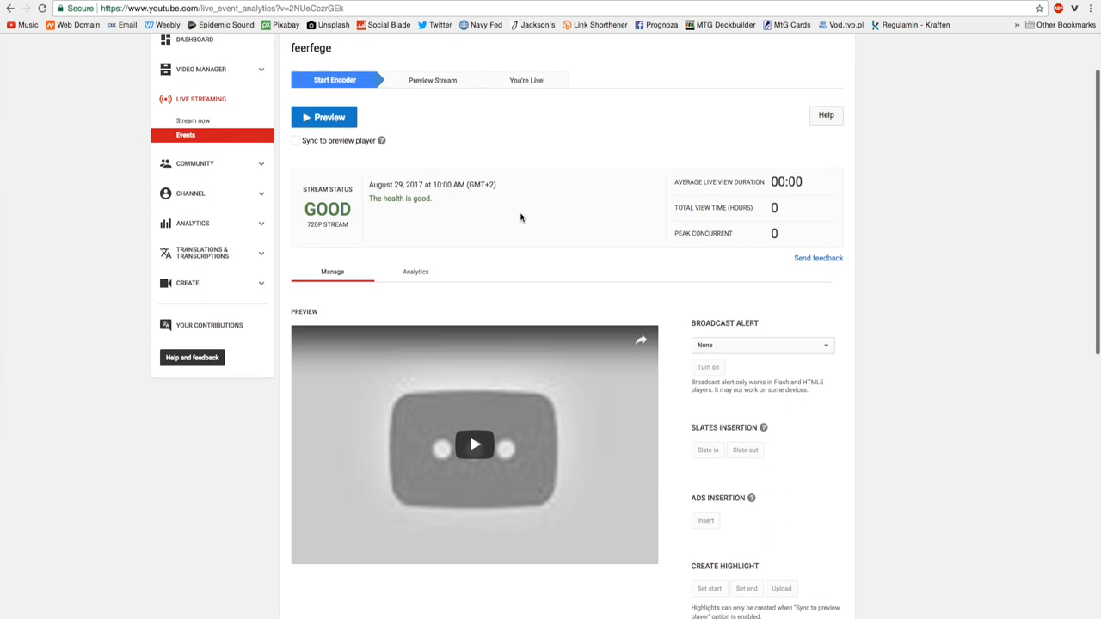
click(324, 117)
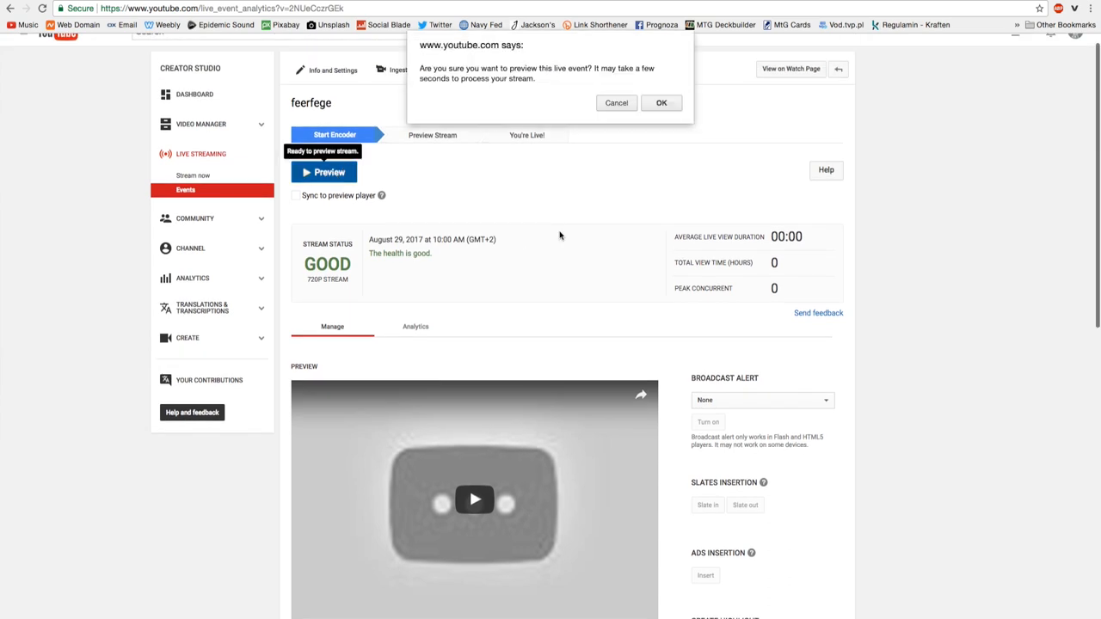
click(661, 103)
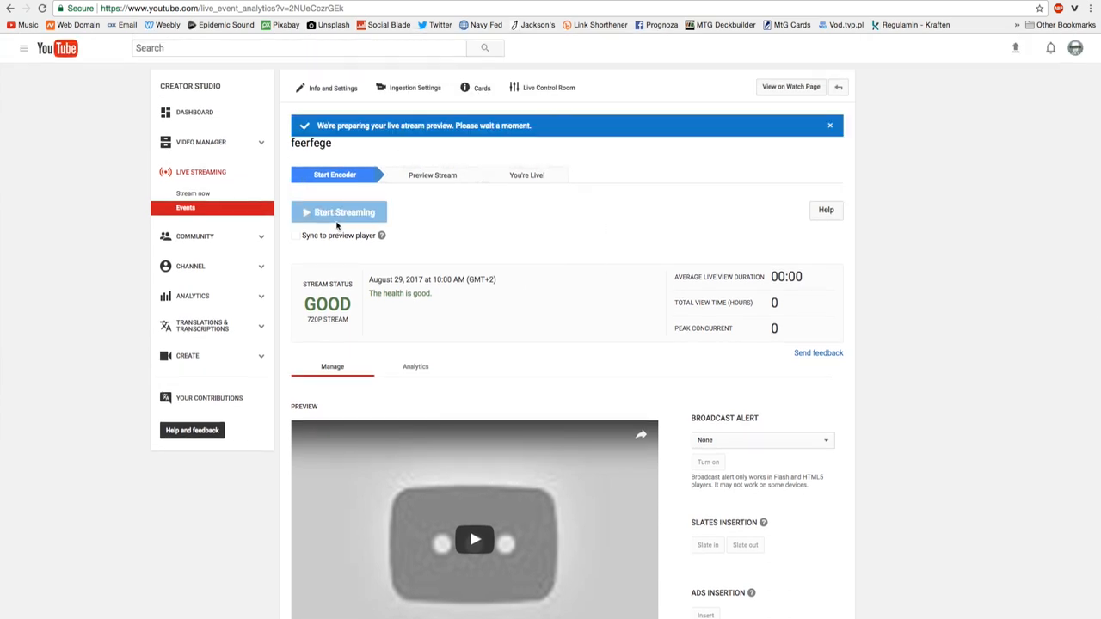
mouse_move(359, 248)
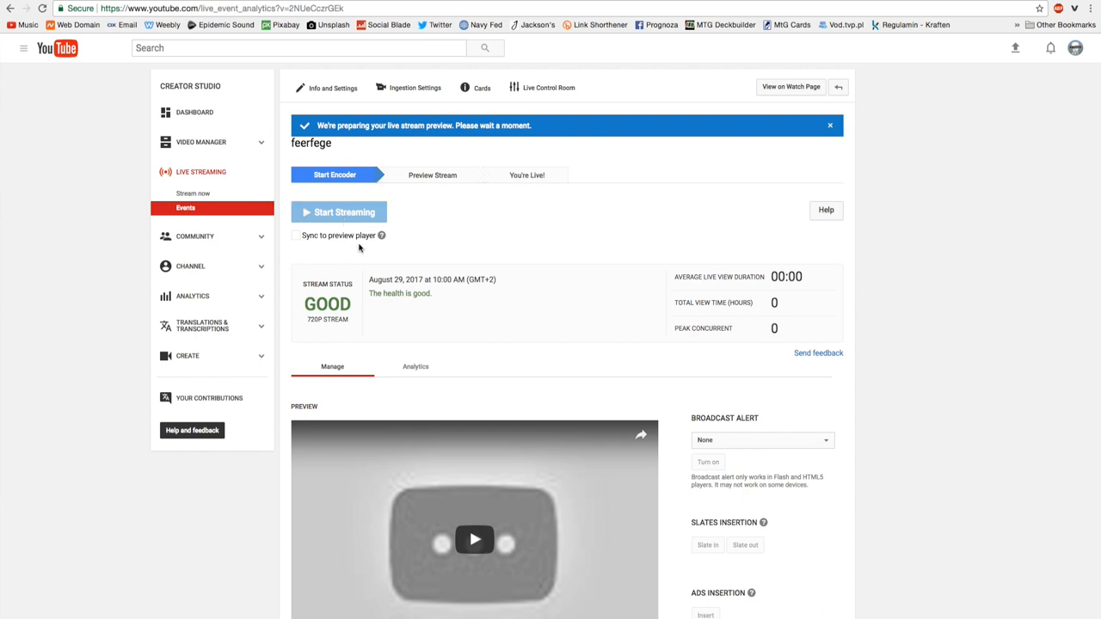
Take the event live and confirm going live.
click(829, 126)
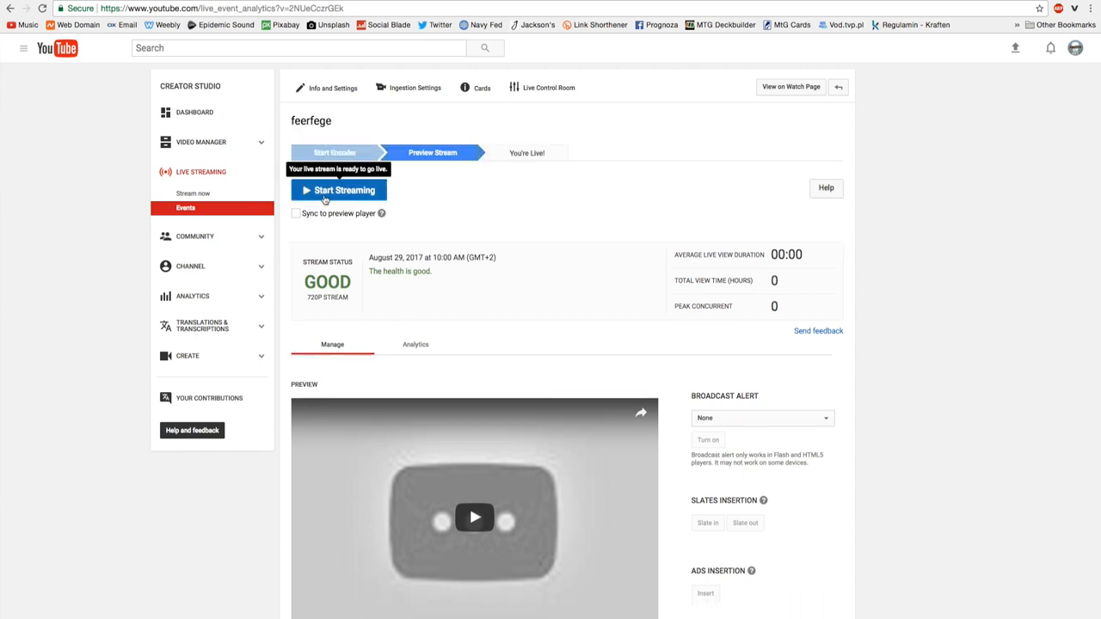
click(337, 189)
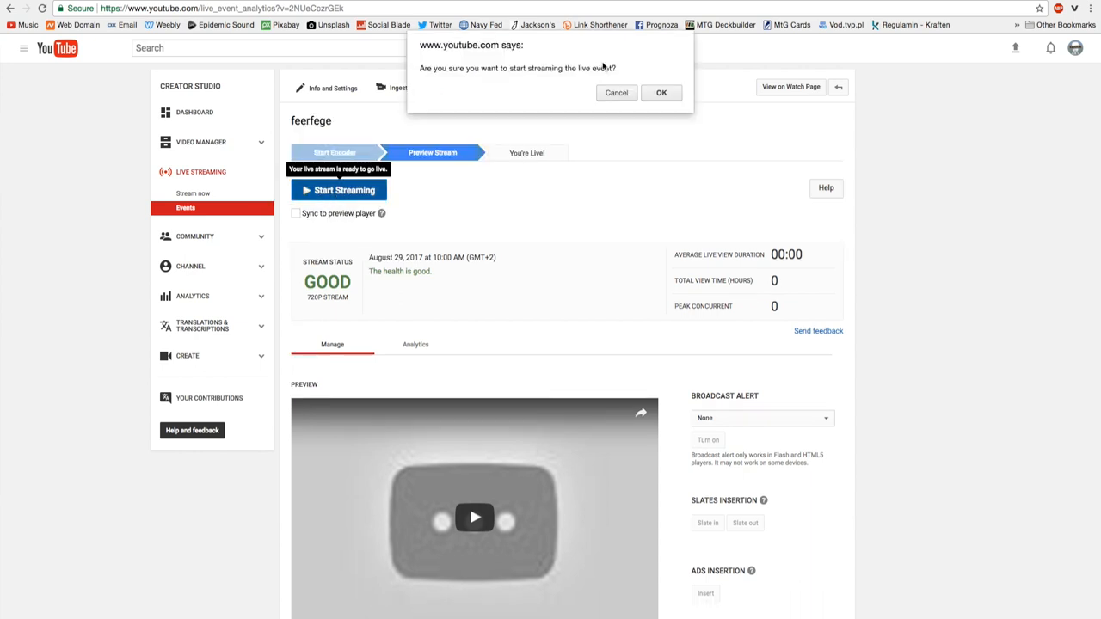
click(661, 93)
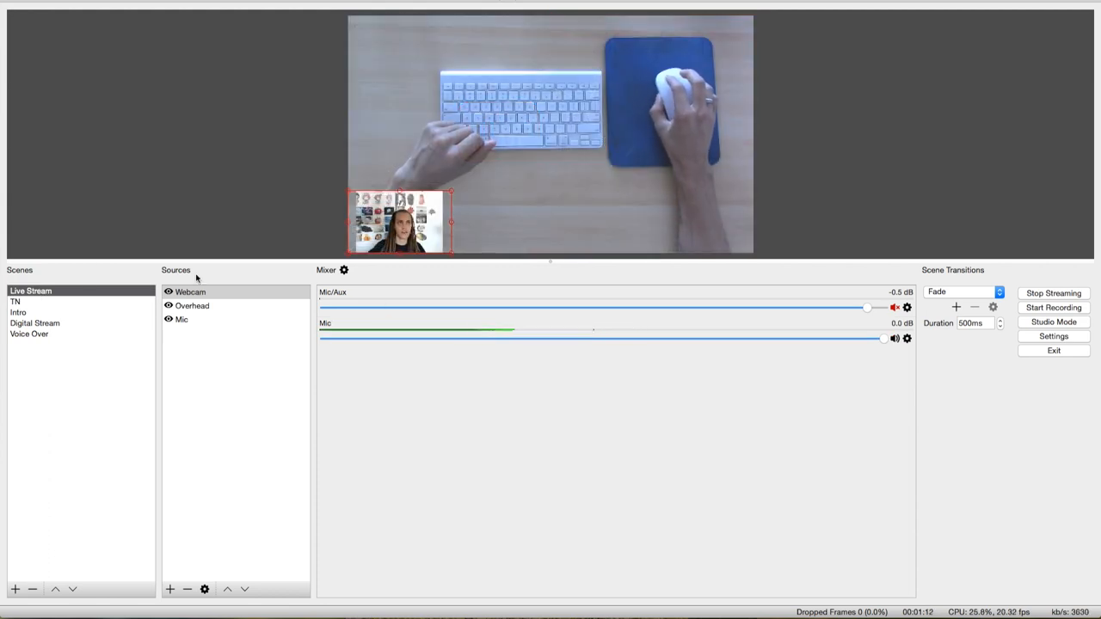
Stop the live stream in OBS so the output timer resets to zero.
click(17, 313)
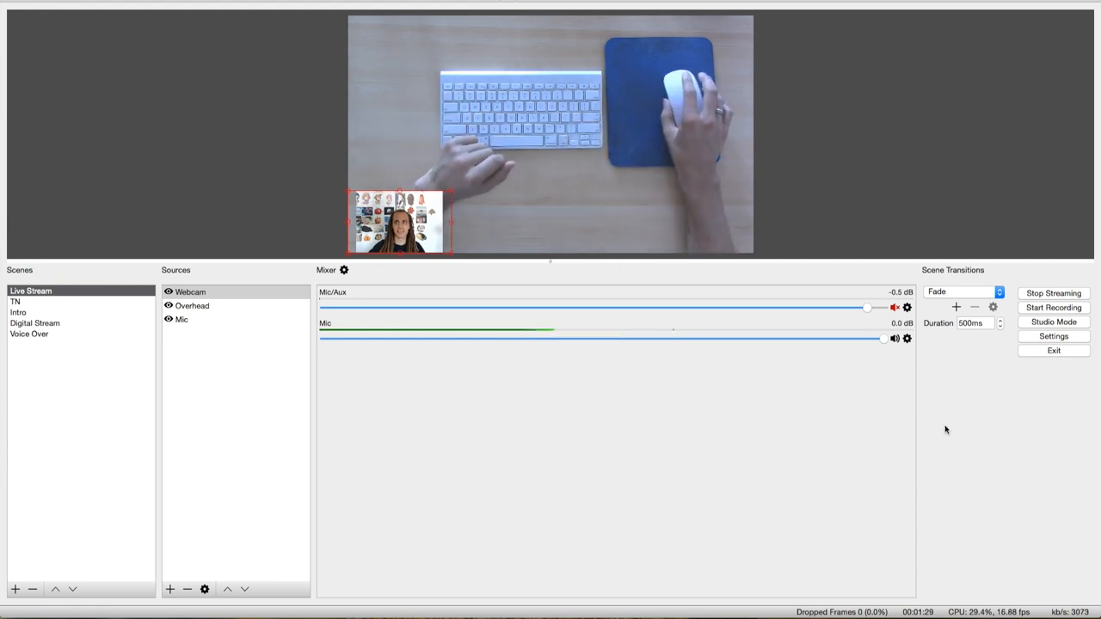
click(1053, 293)
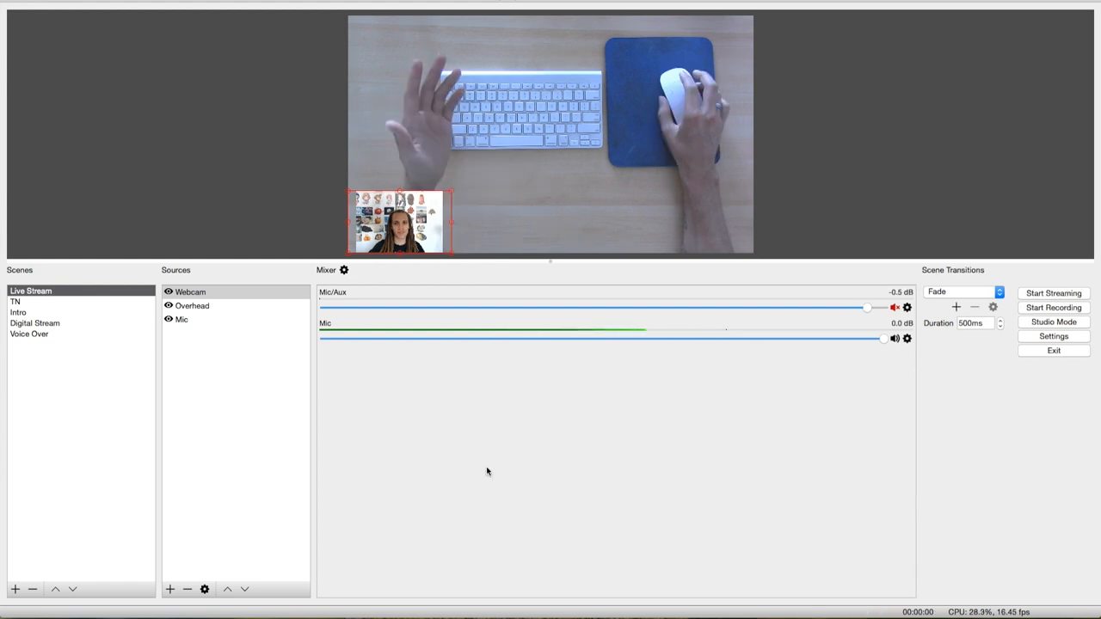